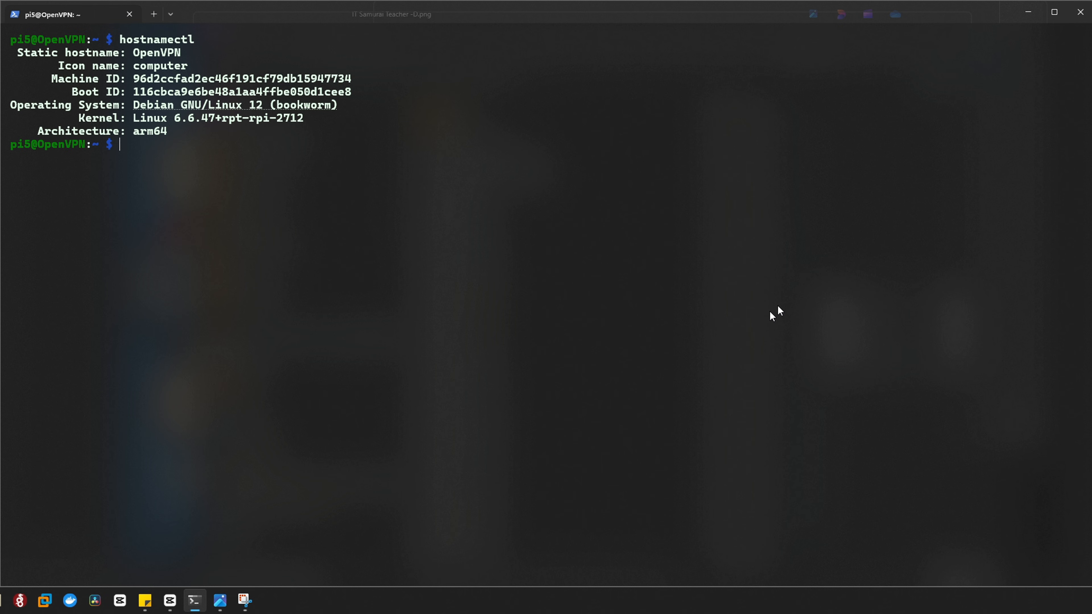
Enter the command sudo hostnamectl set-hostname PI5home at the Pi's shell prompt.
{"action": "double_click", "coordinate": [89, 52]}
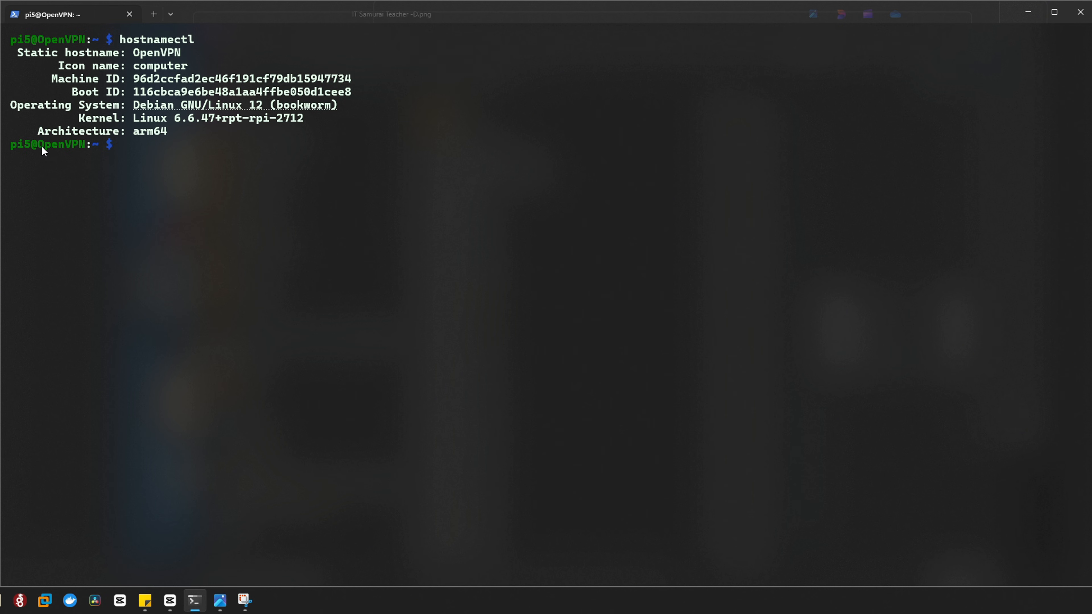
{"action": "double_click", "coordinate": [19, 144]}
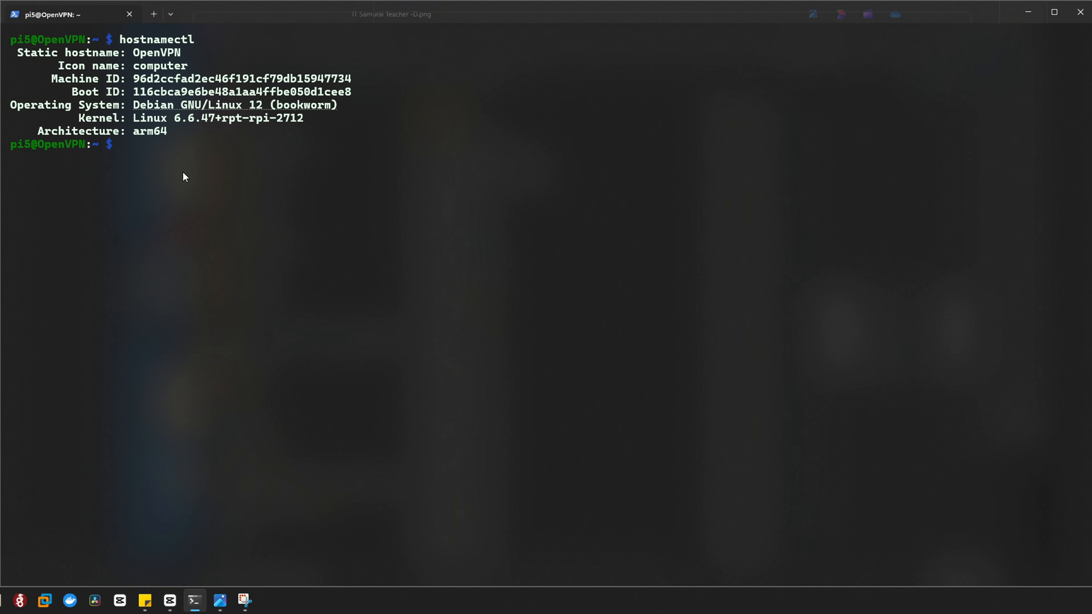
{"action": "type", "text": "sudo"}
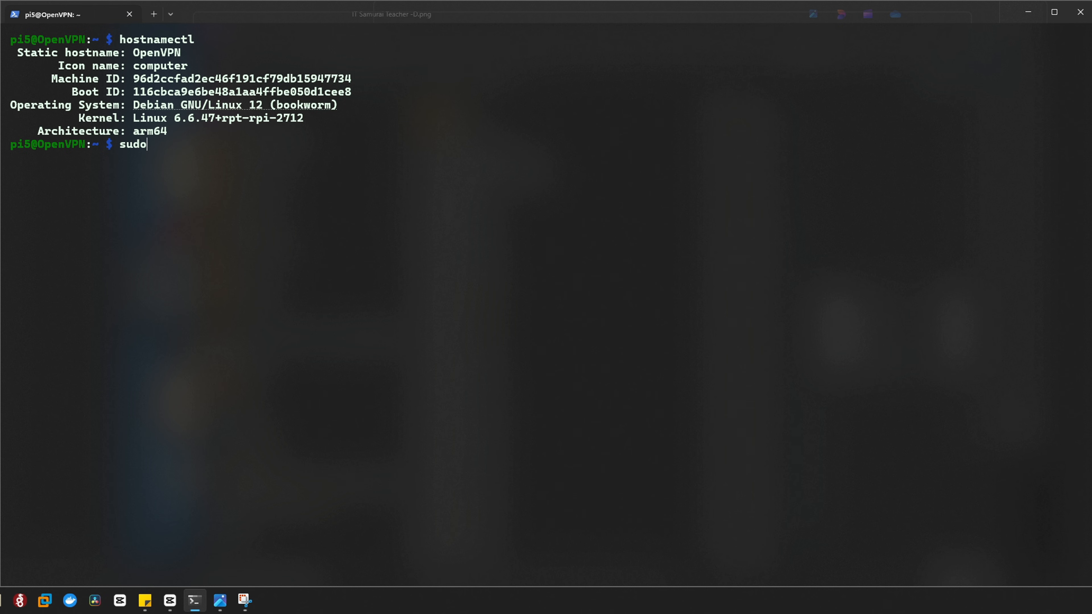
{"action": "type", "text": "hos"}
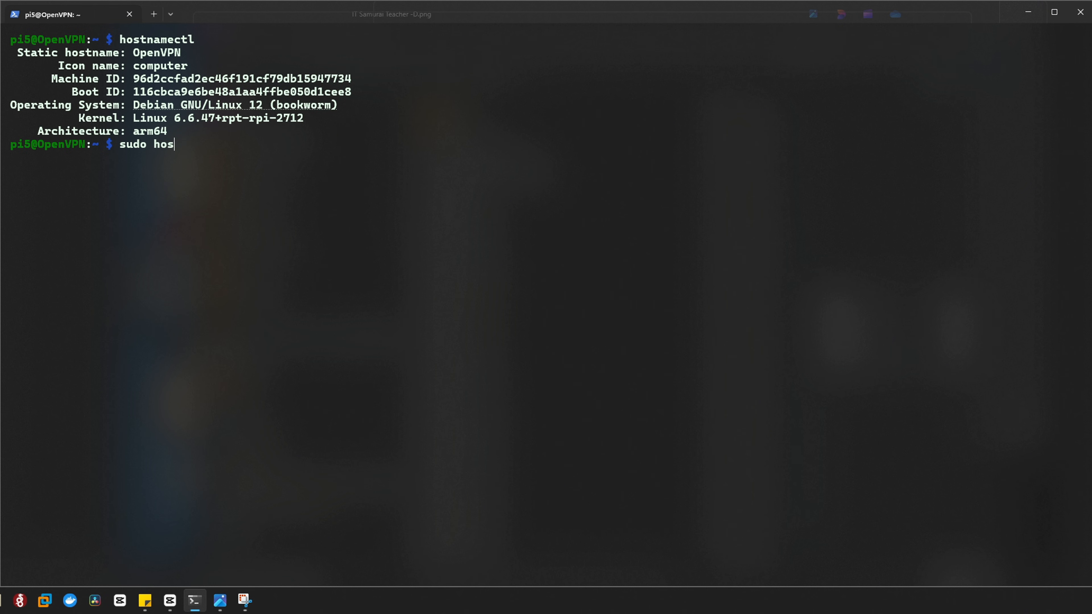
{"action": "type", "text": "tnamectl set-"}
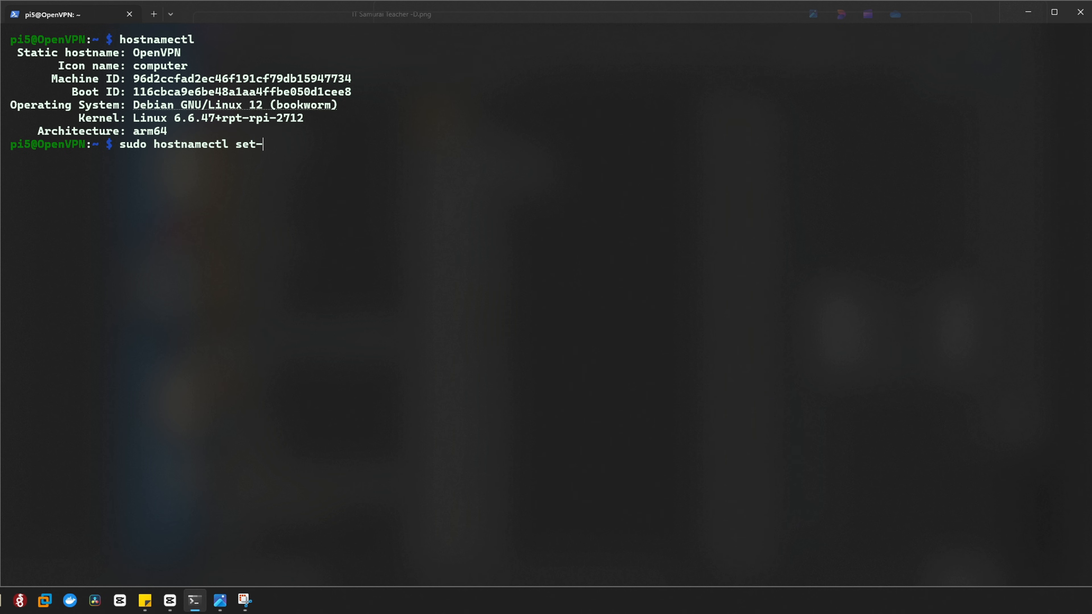
{"action": "type", "text": "hostname"}
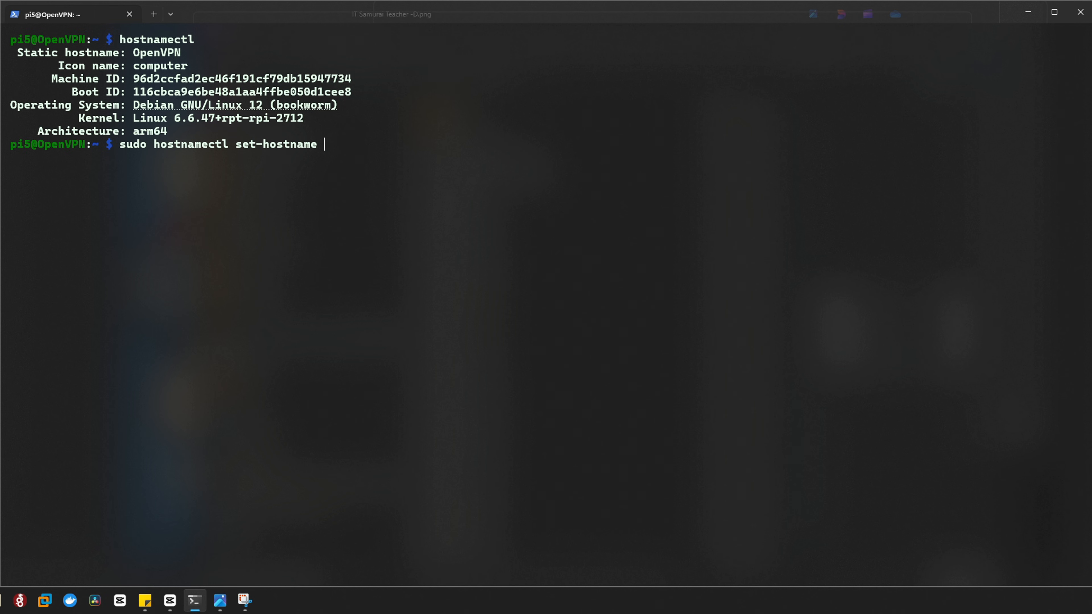
{"action": "type", "text": "PI5"}
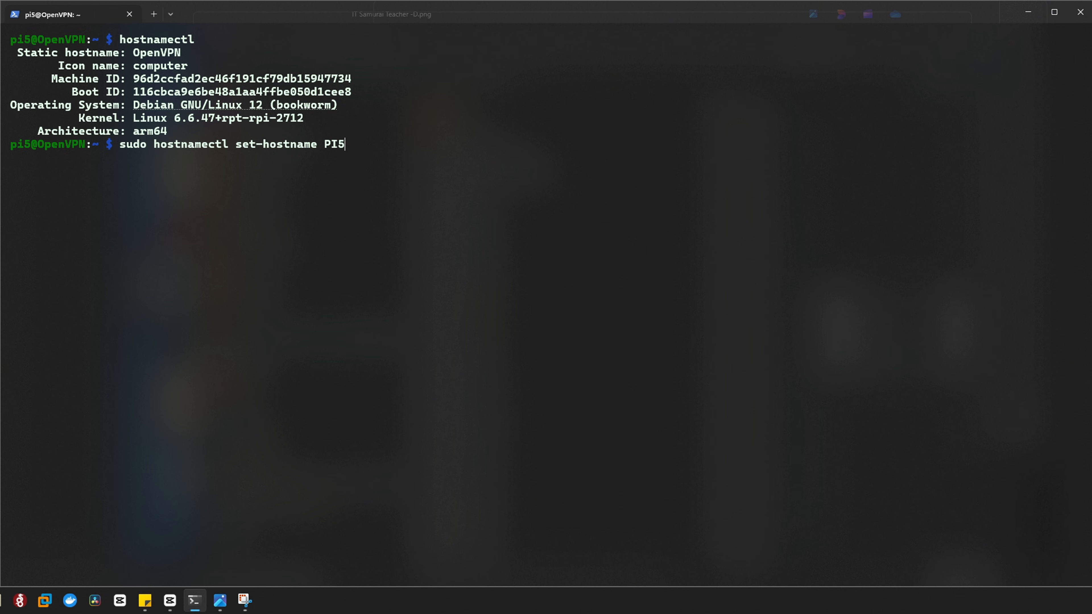
{"action": "type", "text": "home"}
{"action": "type", "text": "hostnamectl"}
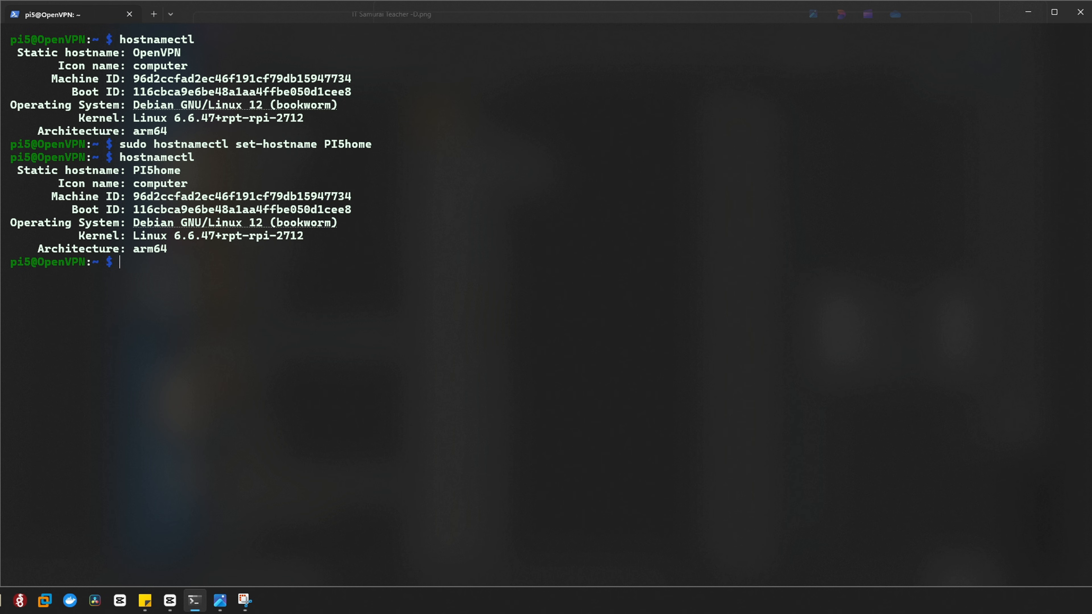
{"action": "mouse_move", "coordinate": [148, 162]}
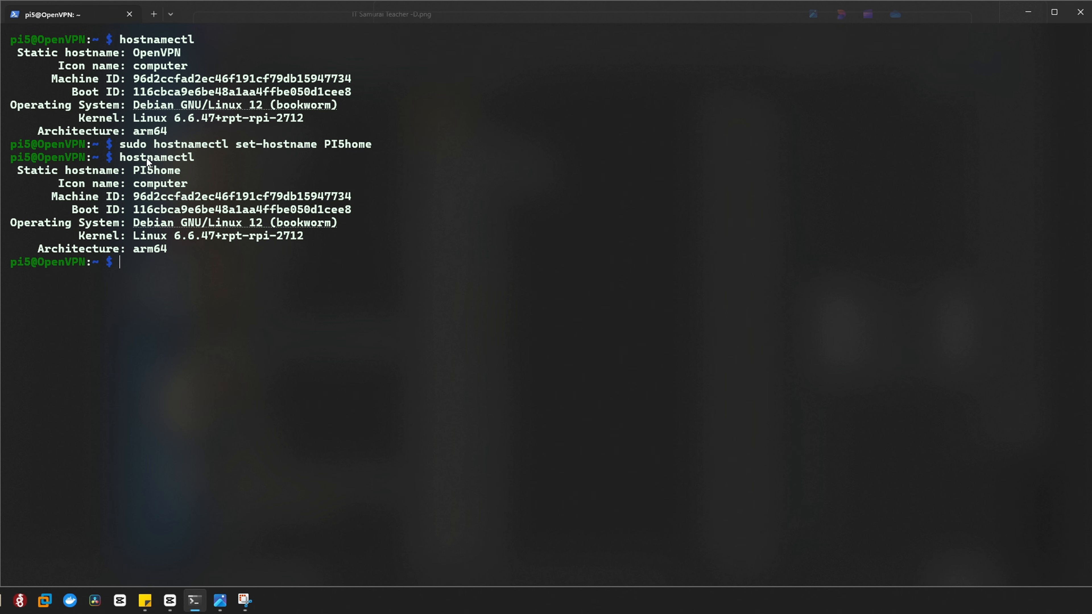
Run the rename and verify hostnamectl now reports PI5home as the static hostname.
{"action": "double_click", "coordinate": [157, 157]}
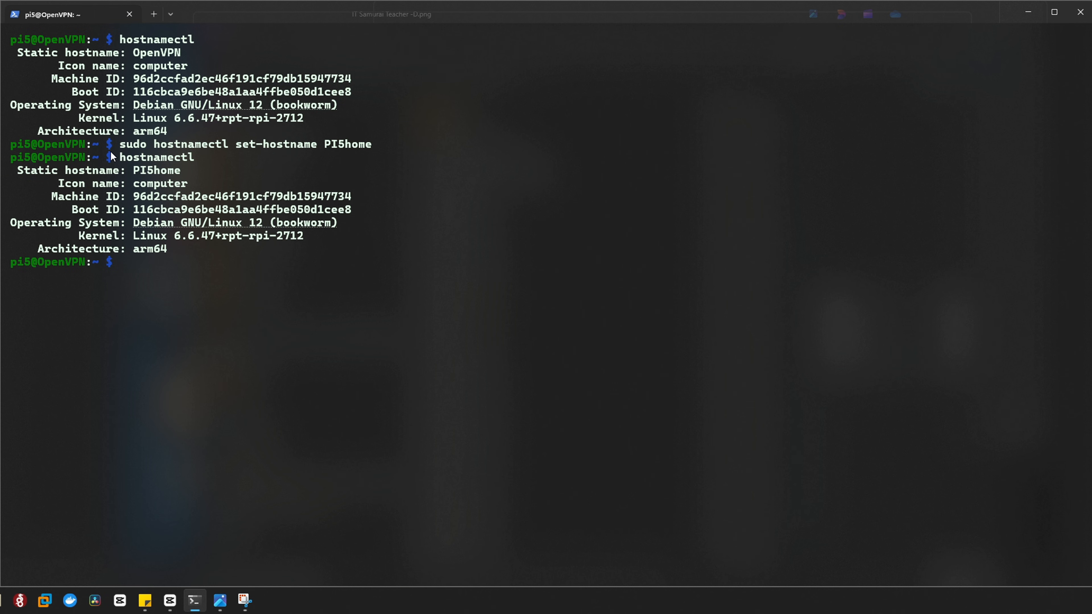
{"action": "mouse_move", "coordinate": [138, 49]}
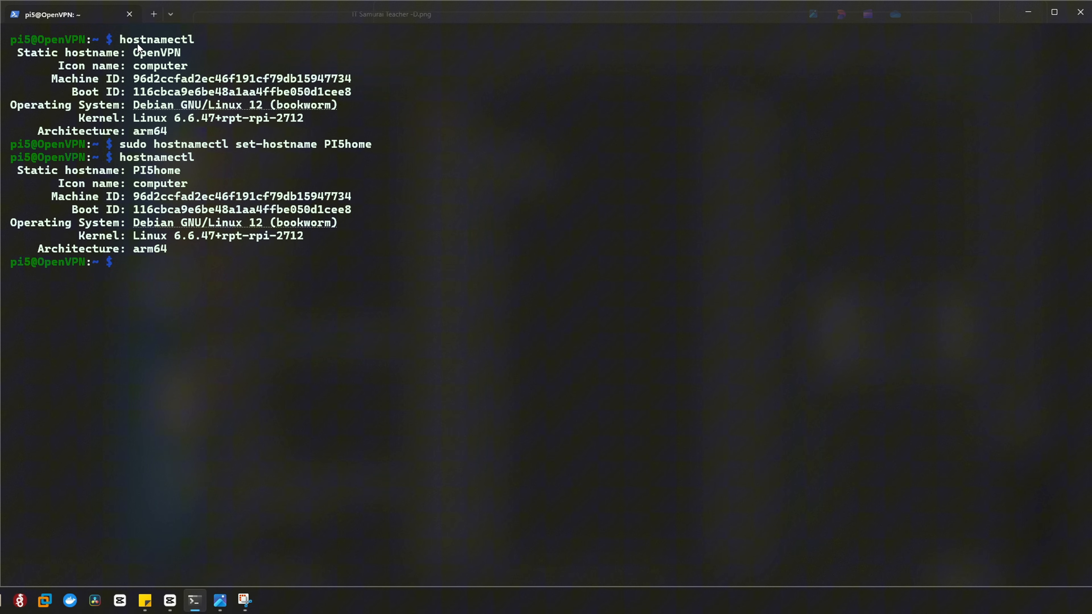
{"action": "double_click", "coordinate": [156, 52]}
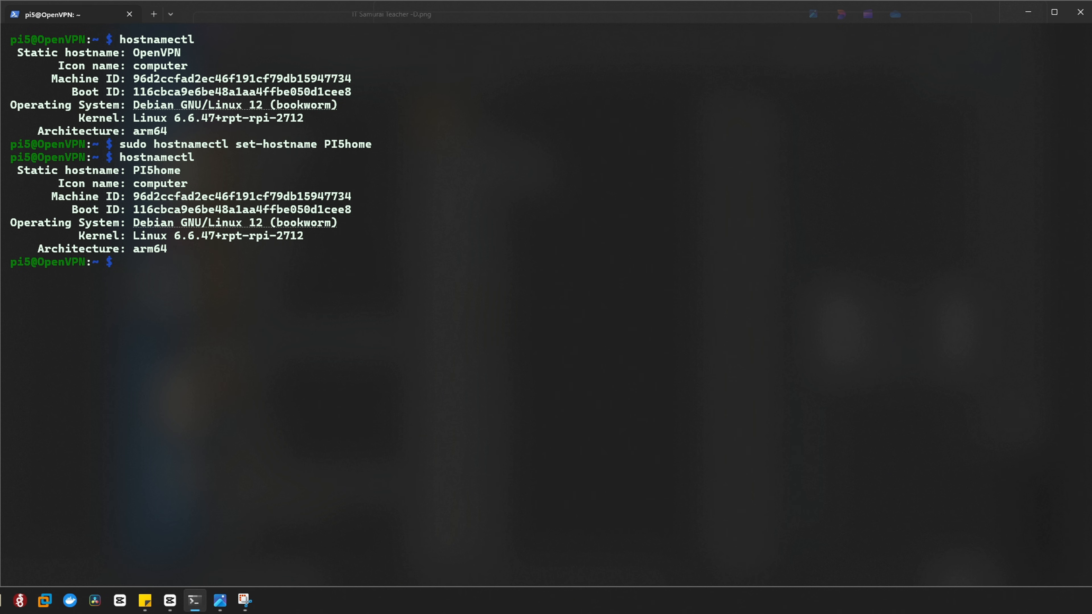
{"action": "mouse_move", "coordinate": [502, 325]}
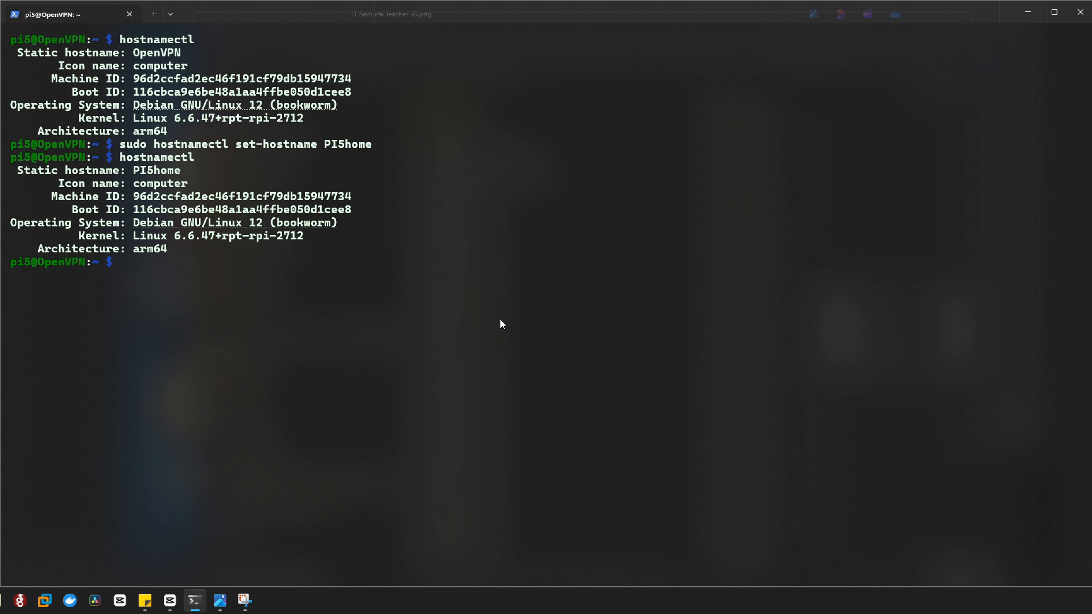